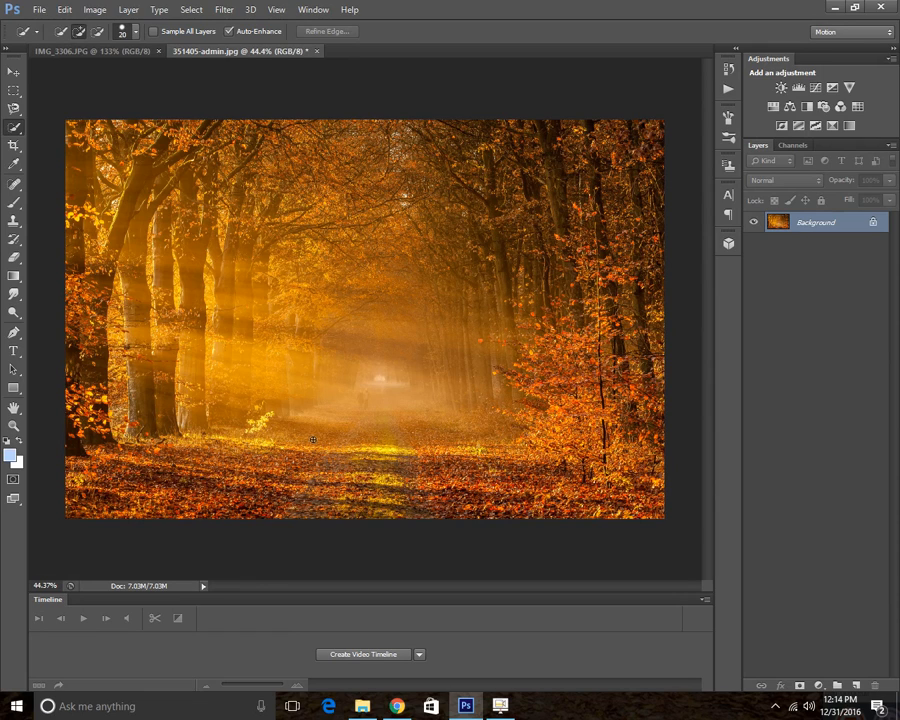
{"action": "mouse_move", "coordinate": [336, 420]}
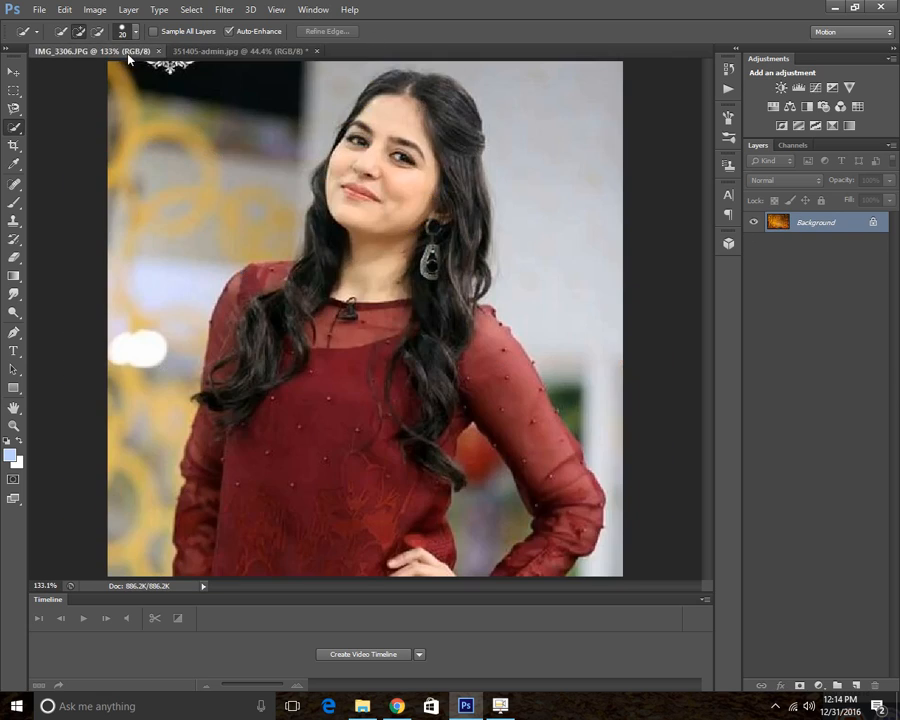
Step: Select the woman's figure in the studio photo with the Quick Selection Tool
{"action": "left_click", "coordinate": [236, 52]}
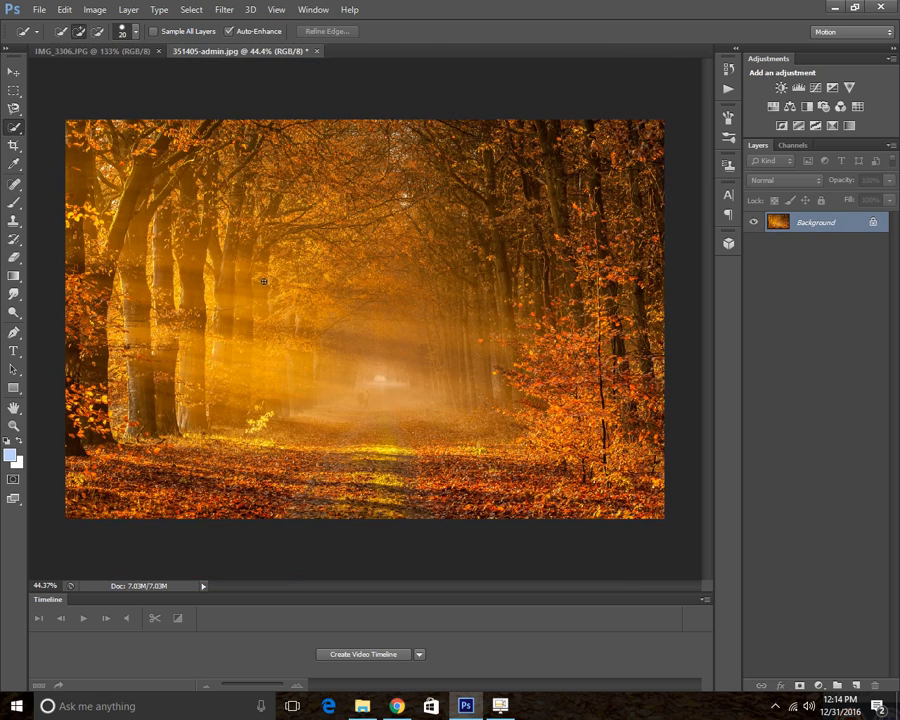
{"action": "mouse_move", "coordinate": [316, 378]}
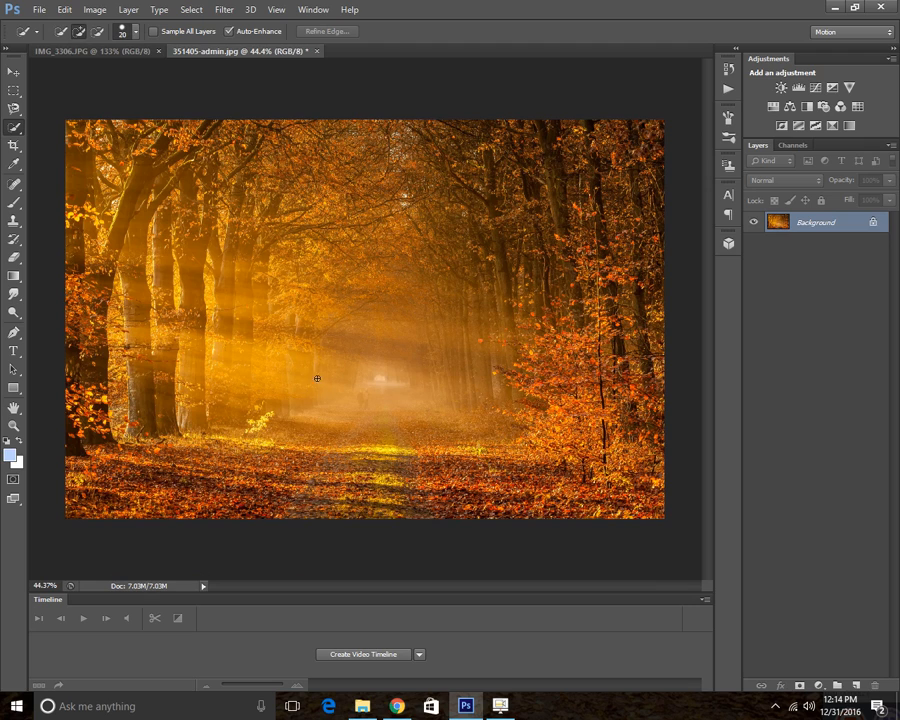
{"action": "mouse_move", "coordinate": [456, 352]}
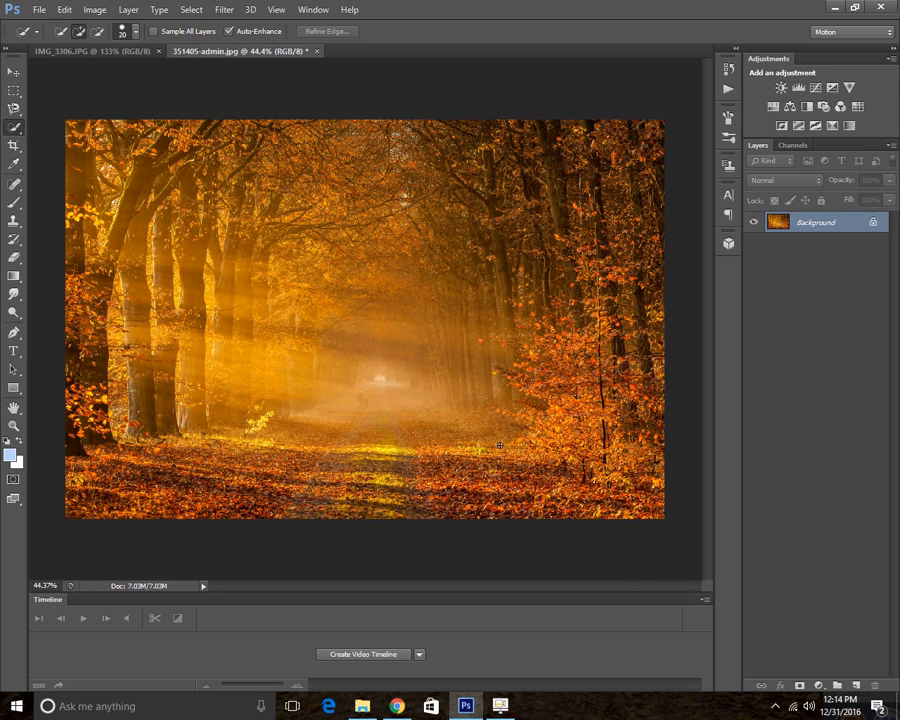
{"action": "mouse_move", "coordinate": [128, 62]}
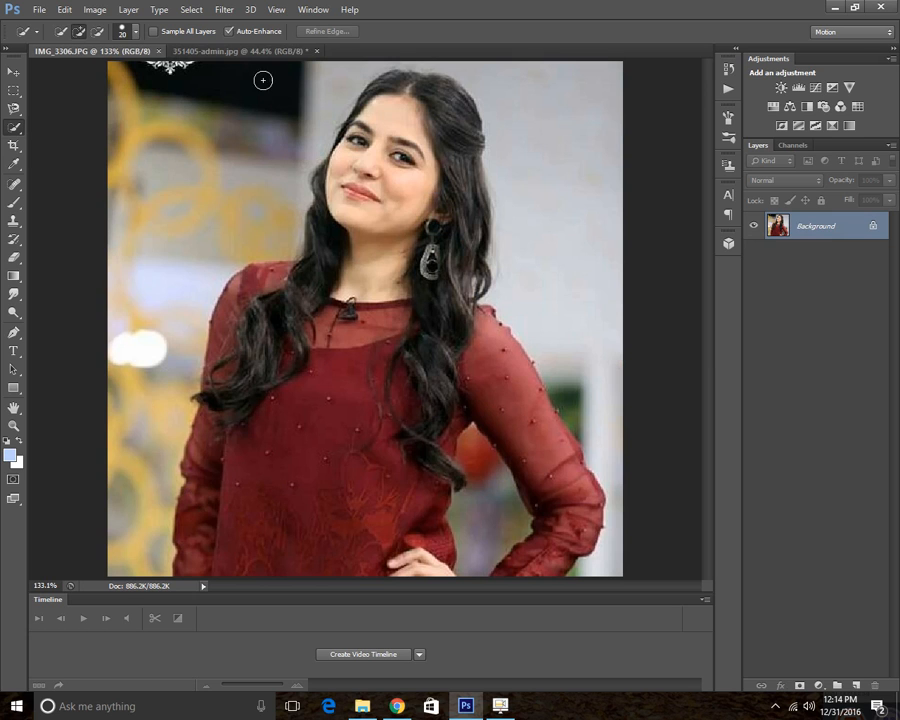
{"action": "left_click", "coordinate": [240, 52]}
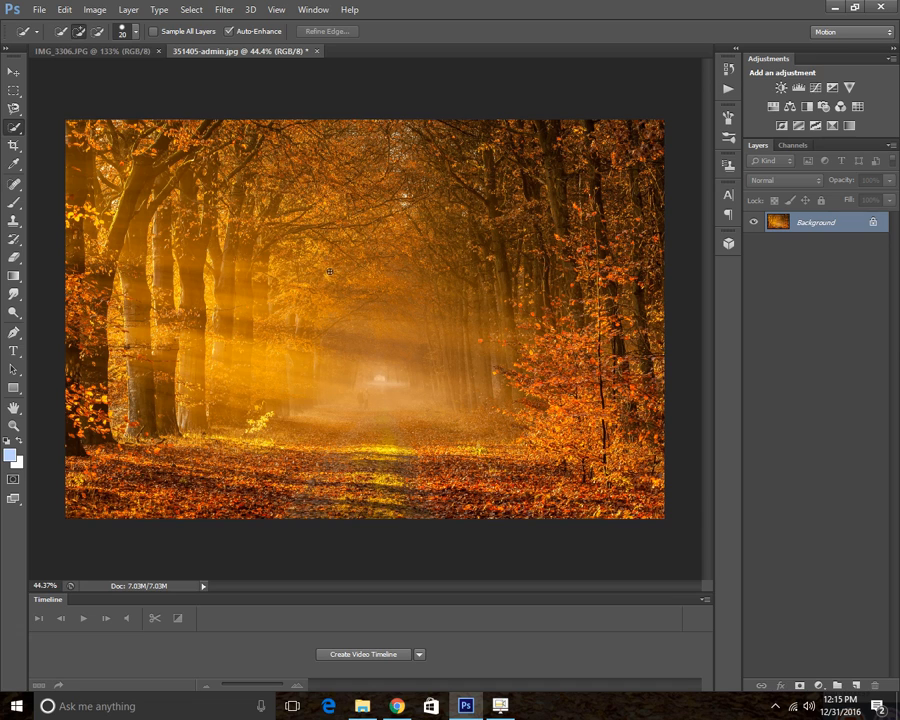
{"action": "mouse_move", "coordinate": [122, 76]}
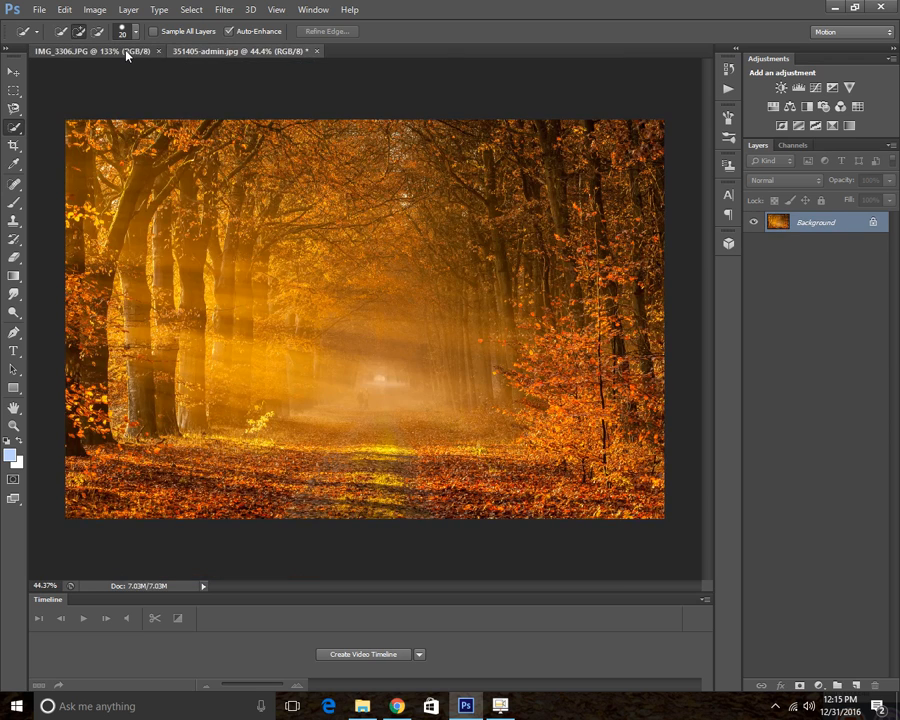
{"action": "left_click", "coordinate": [240, 52]}
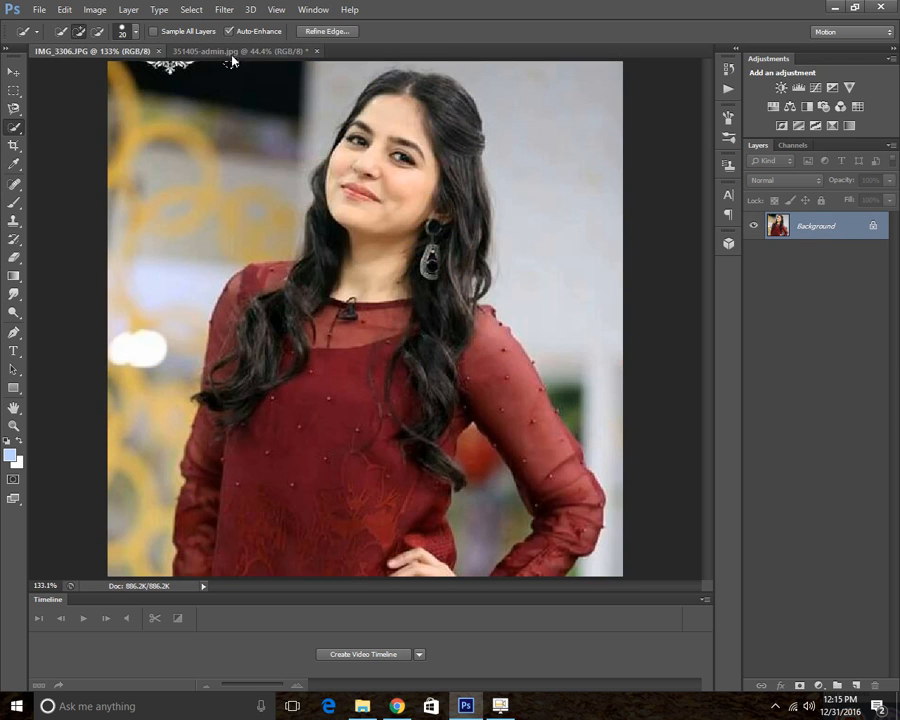
{"action": "mouse_move", "coordinate": [236, 96]}
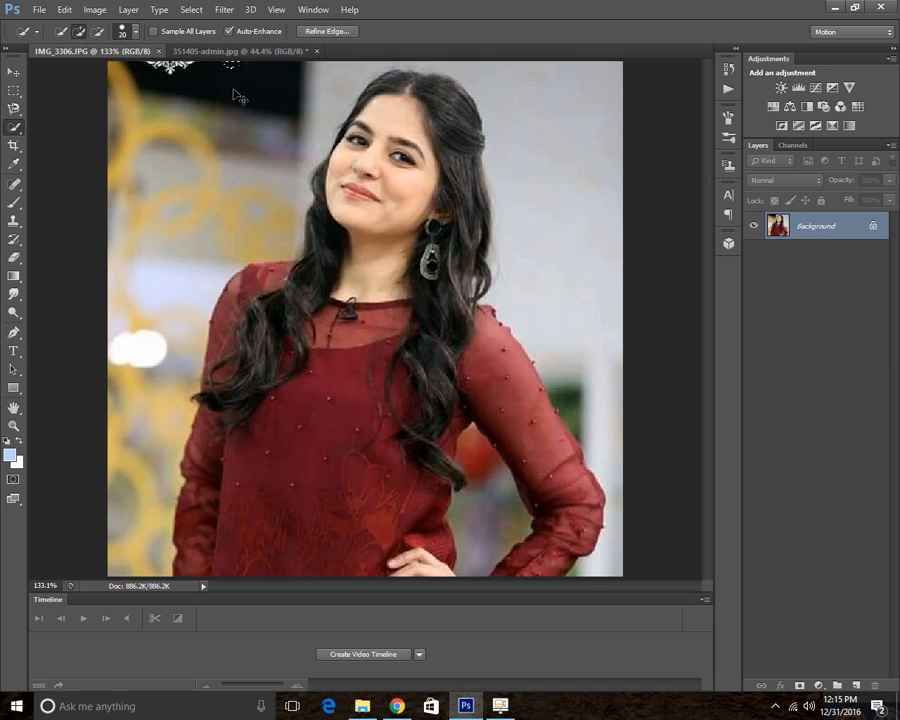
{"action": "mouse_move", "coordinate": [272, 316]}
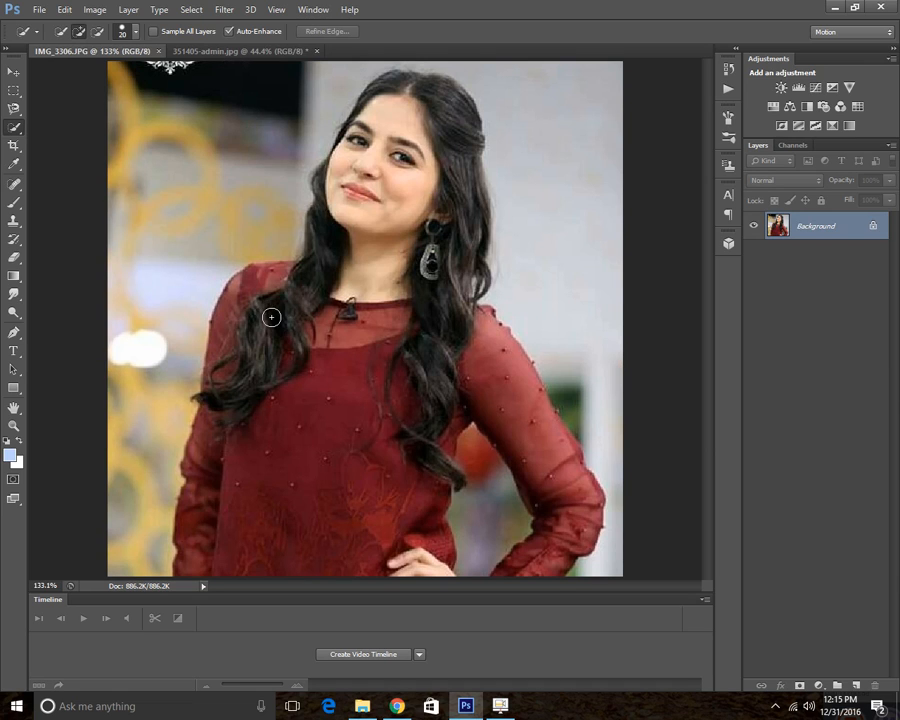
{"action": "mouse_move", "coordinate": [164, 276]}
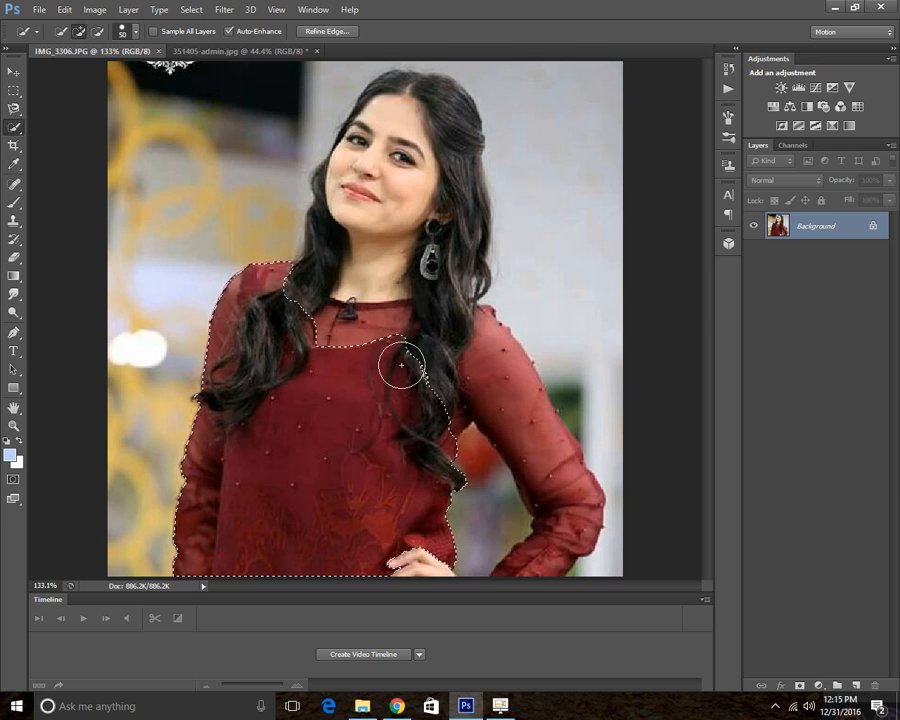
{"action": "left_click_drag", "start_coordinate": [400, 364], "coordinate": [318, 324]}
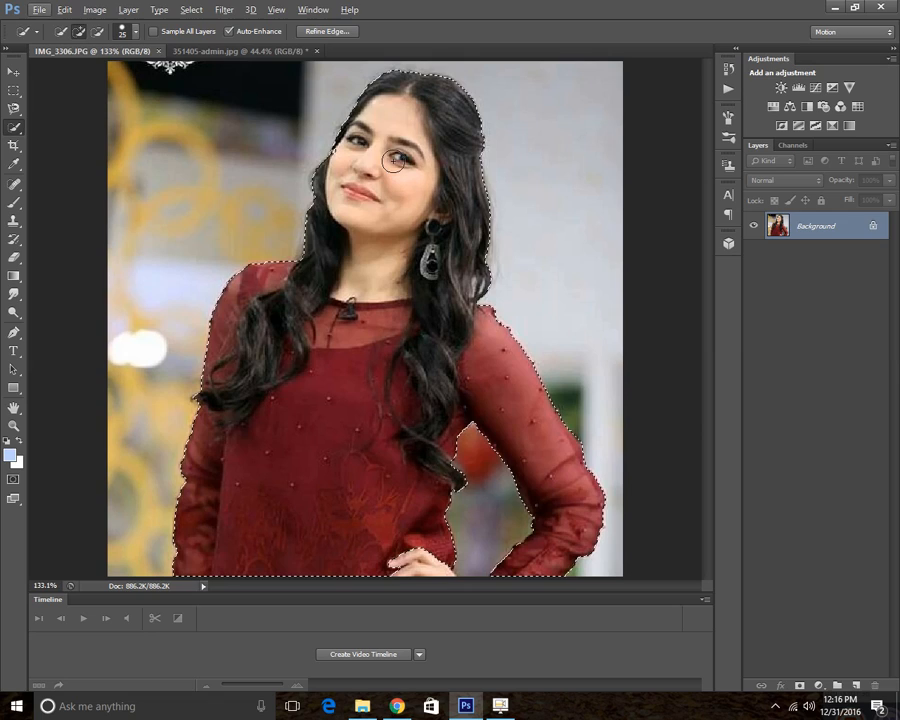
Step: Copy the selected woman and paste her into the forest image as Layer 1
{"action": "left_click", "coordinate": [96, 8]}
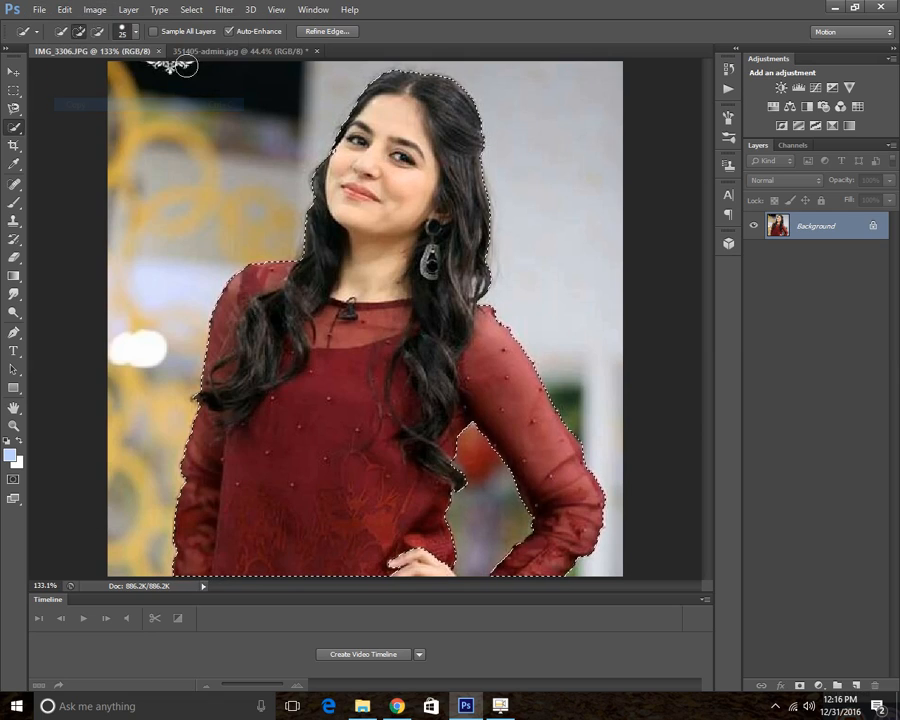
{"action": "left_click", "coordinate": [240, 52]}
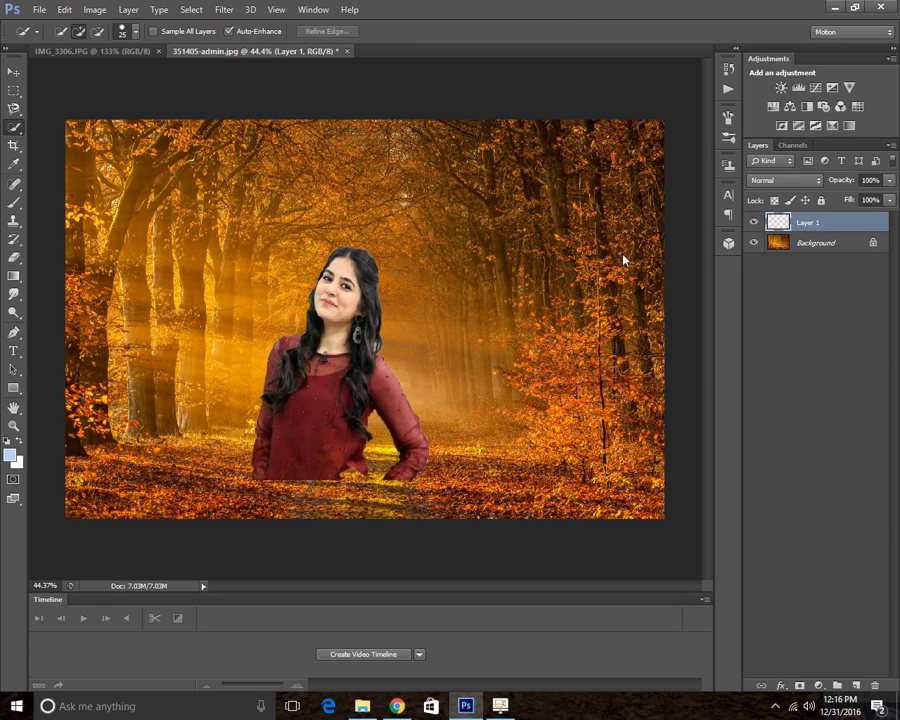
Step: Convert the locked forest Background into editable Layer 0, then select the woman's Layer 1
{"action": "double_click", "coordinate": [816, 242]}
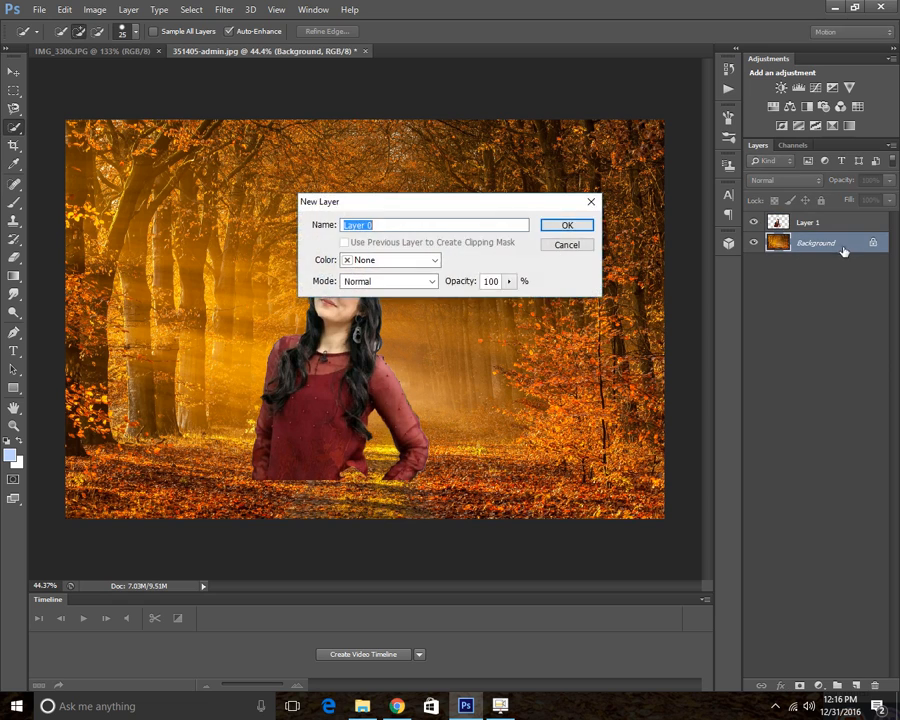
{"action": "left_click", "coordinate": [568, 224]}
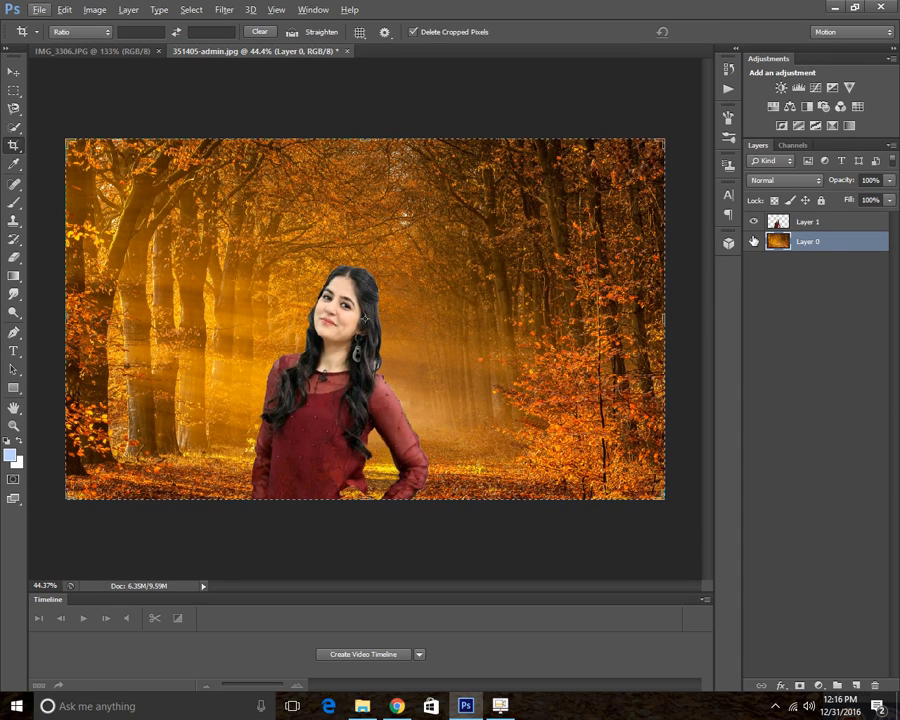
{"action": "left_click", "coordinate": [808, 220]}
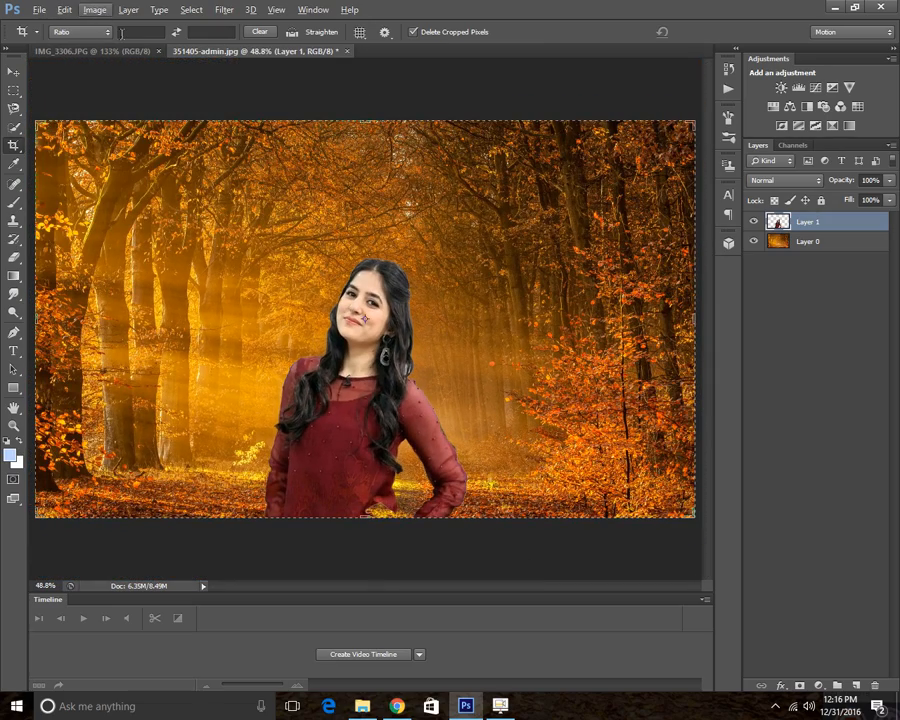
Step: Bring up Image > Adjustments > Match Color for the woman's layer
{"action": "left_click", "coordinate": [94, 8]}
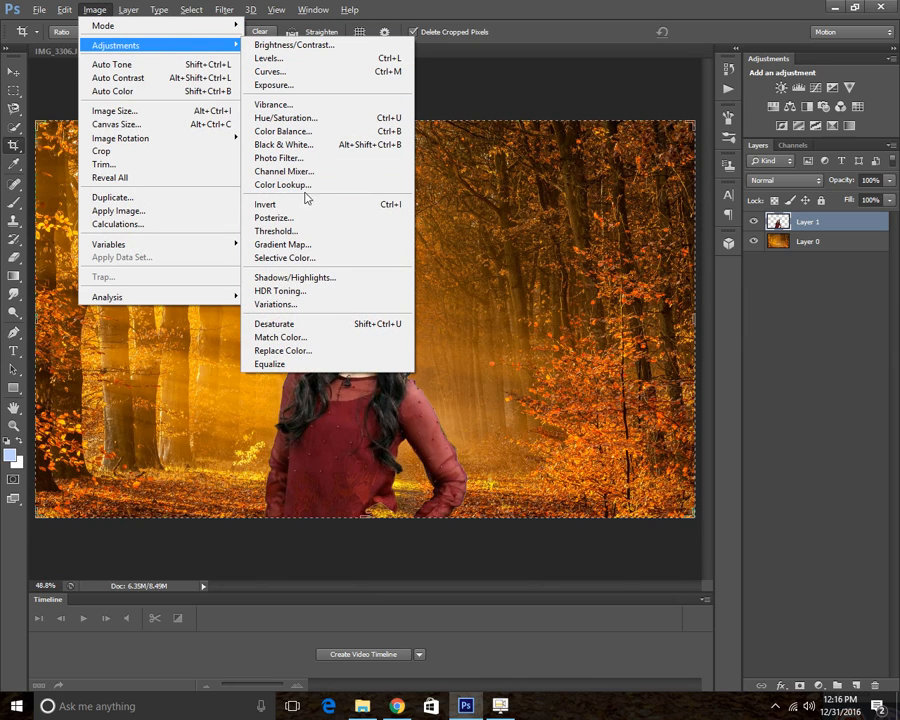
{"action": "mouse_move", "coordinate": [280, 336]}
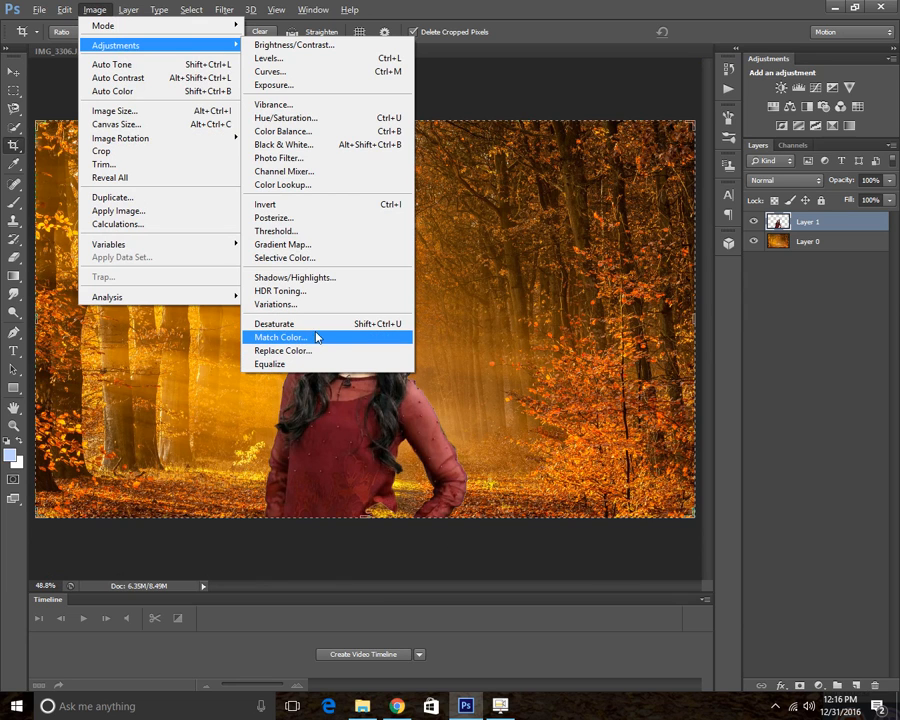
{"action": "left_click", "coordinate": [280, 336]}
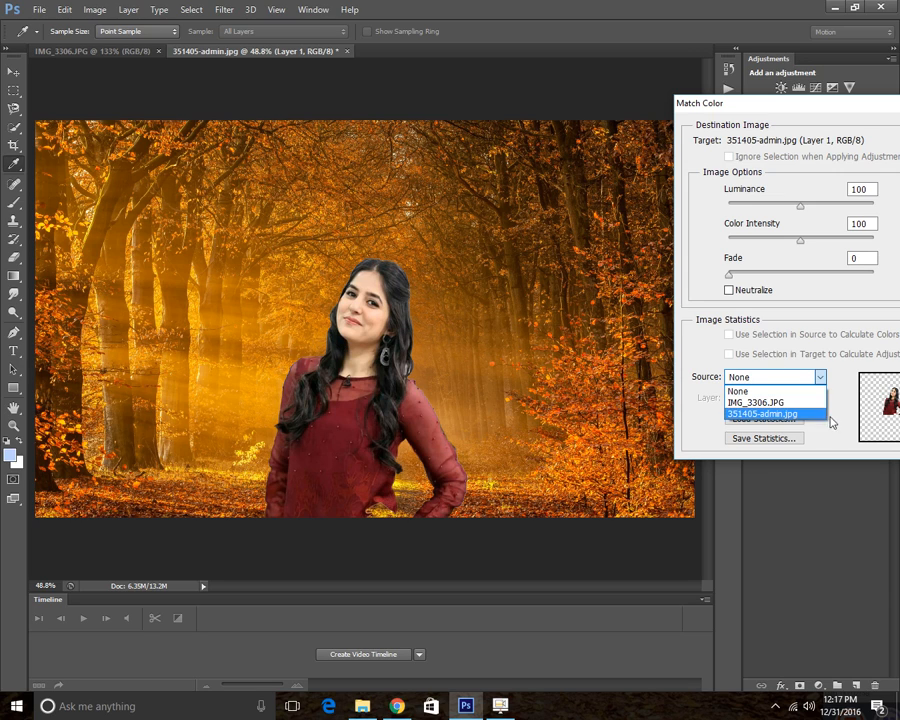
Step: Set the Match Color source to the forest image 351405-admin.jpg, Layer 0
{"action": "left_click", "coordinate": [764, 412]}
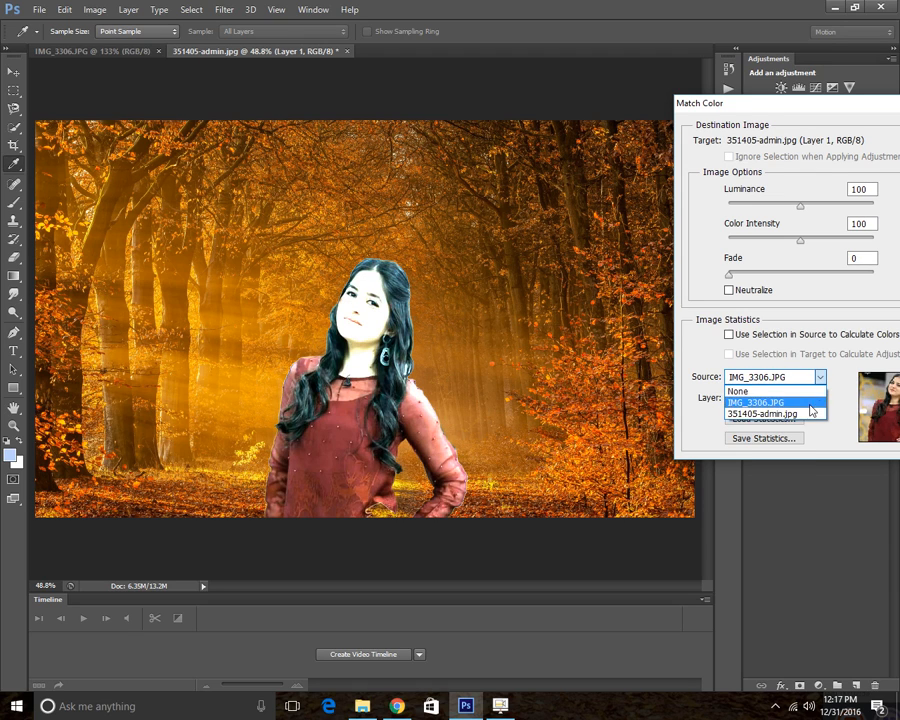
{"action": "left_click", "coordinate": [762, 412]}
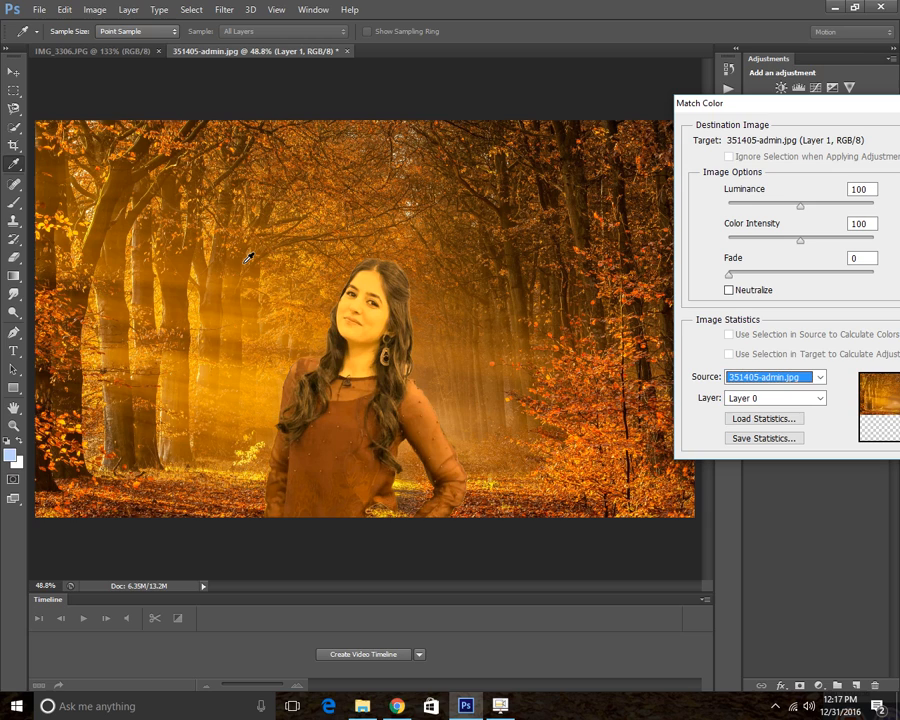
{"action": "mouse_move", "coordinate": [364, 488]}
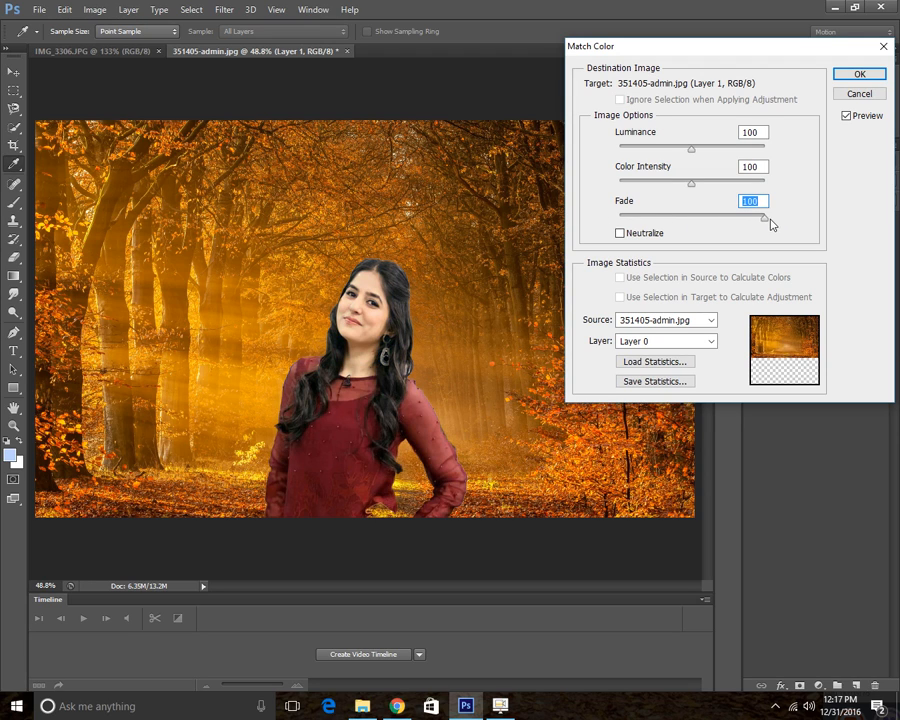
{"action": "mouse_move", "coordinate": [698, 248]}
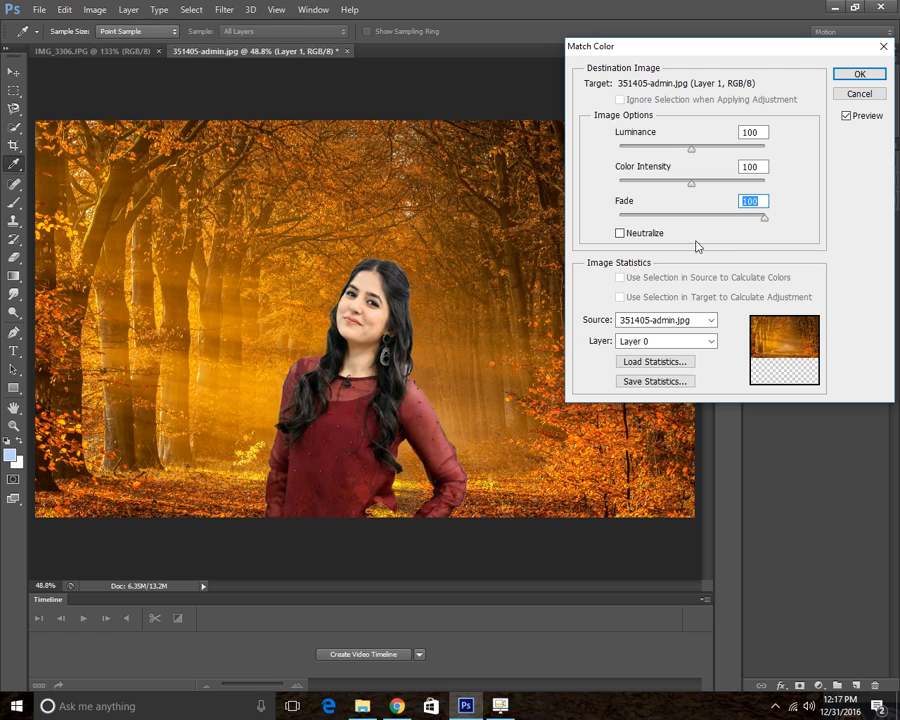
Step: Set the Match Color fade to 40 and apply the forest colour match to the woman
{"action": "left_click_drag", "start_coordinate": [764, 218], "coordinate": [700, 218]}
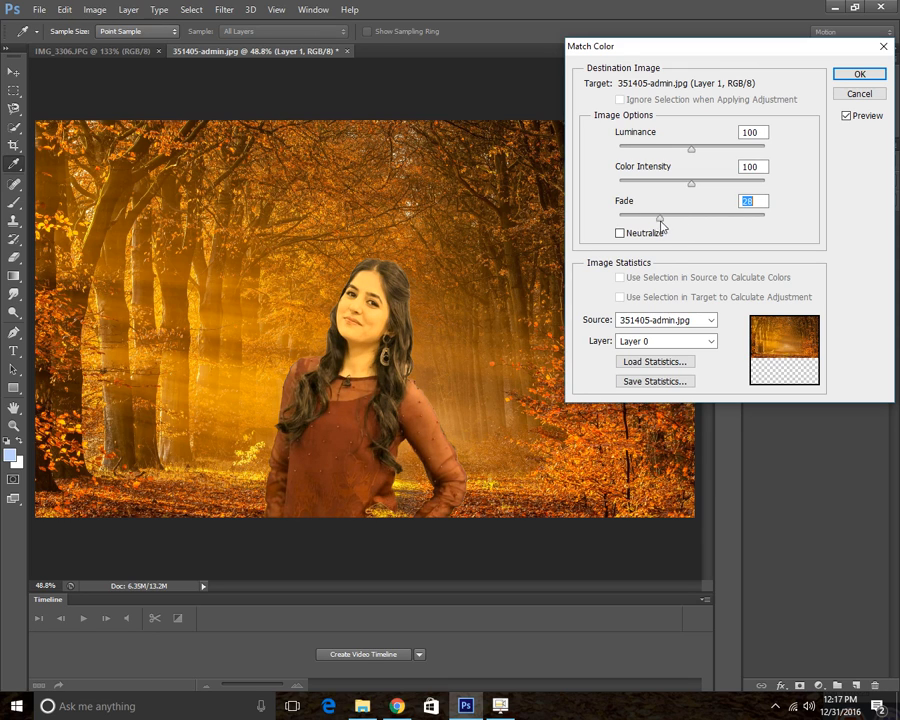
{"action": "left_click_drag", "start_coordinate": [660, 216], "coordinate": [690, 216]}
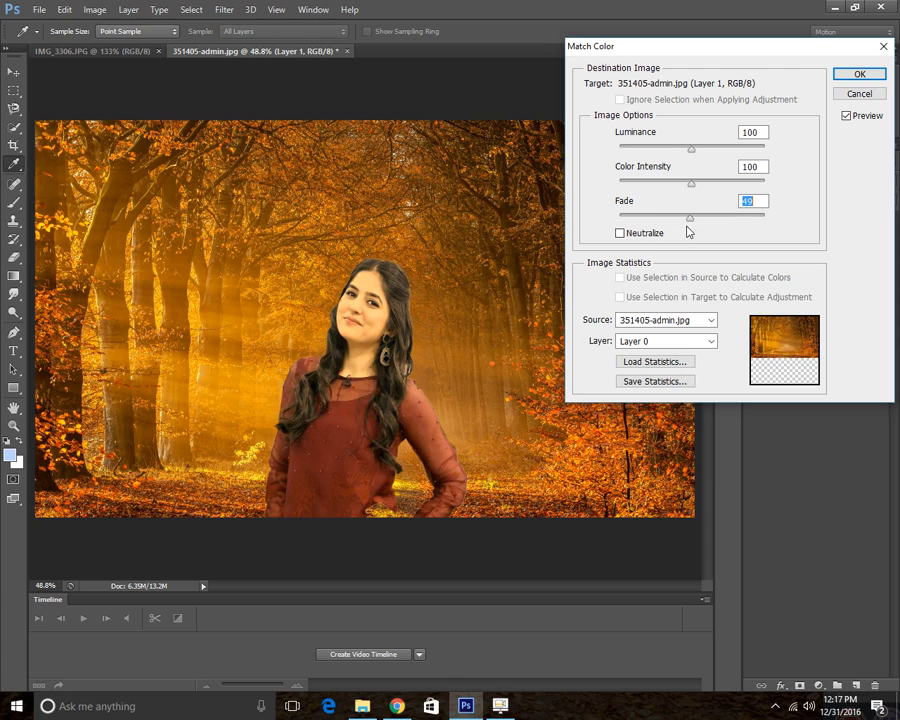
{"action": "left_click_drag", "start_coordinate": [690, 216], "coordinate": [660, 216]}
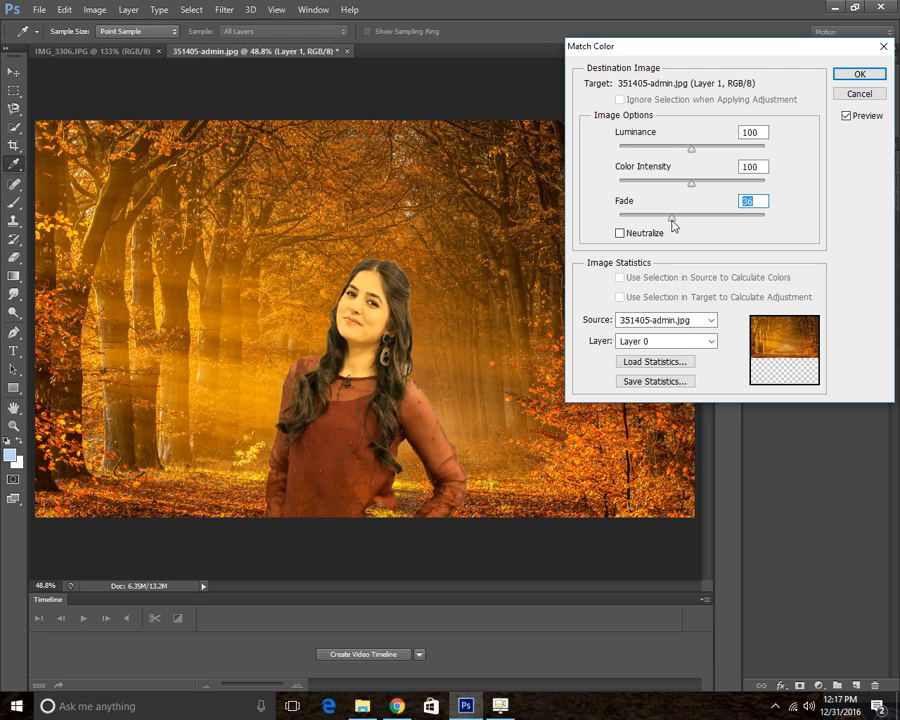
{"action": "type", "text": "40"}
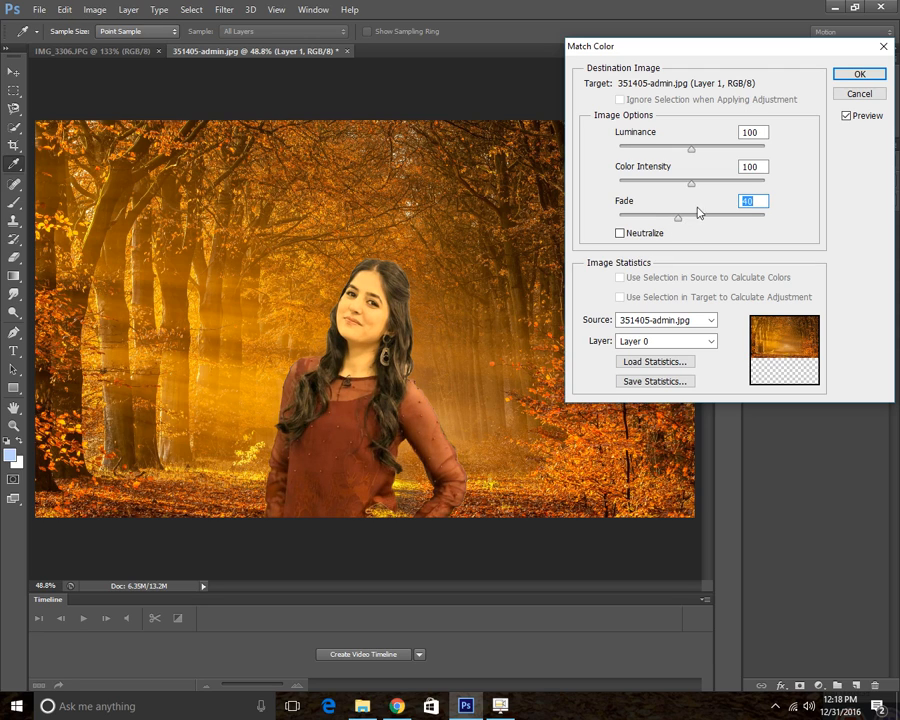
{"action": "left_click_drag", "start_coordinate": [680, 214], "coordinate": [684, 214]}
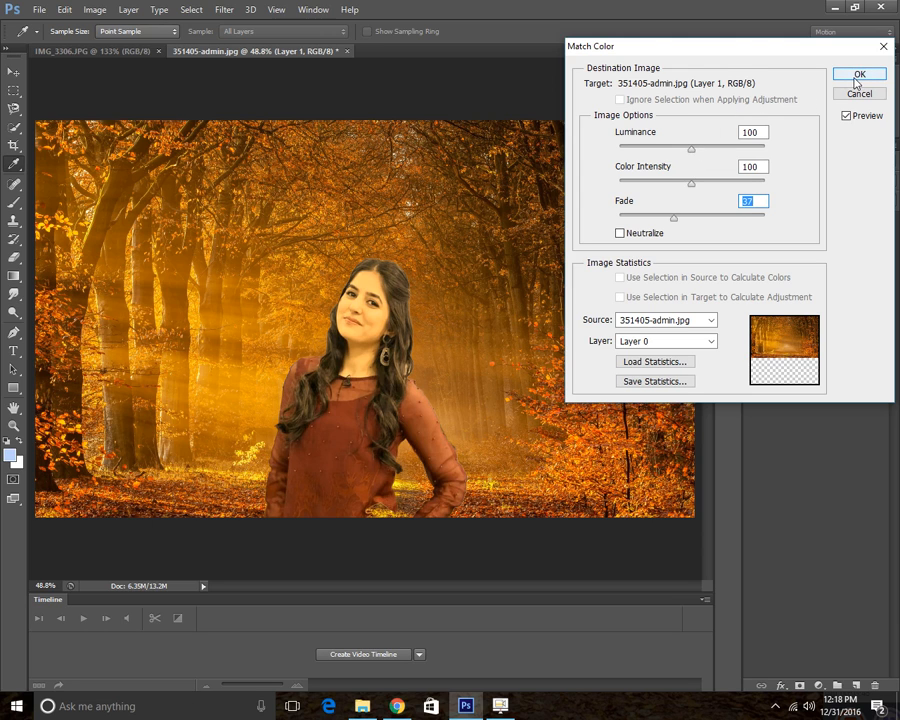
{"action": "left_click", "coordinate": [860, 74]}
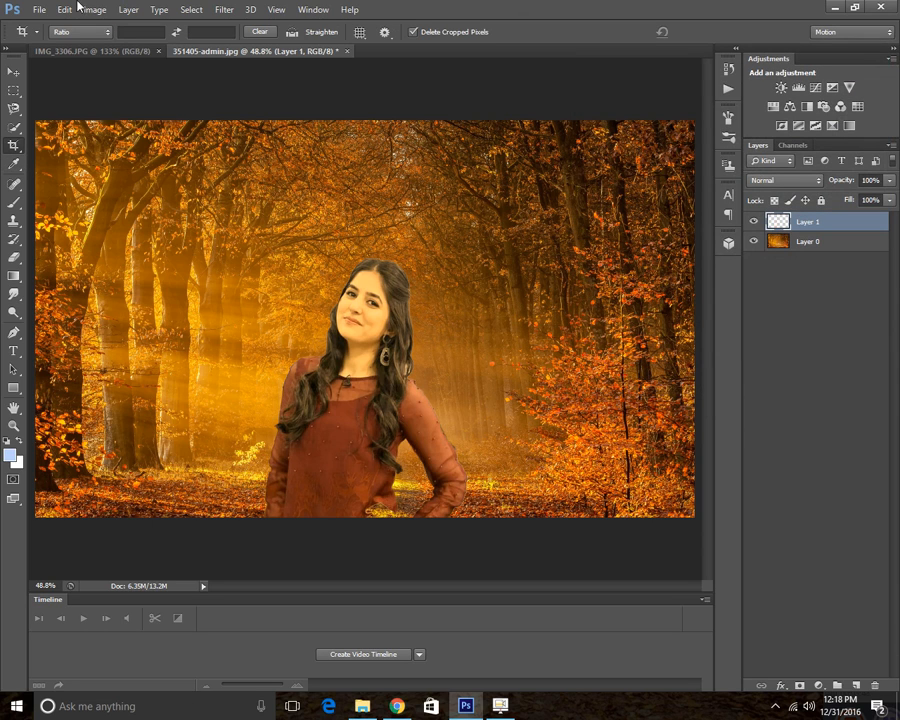
Step: Apply Brightness/Contrast to the woman with brightness -8 and contrast -16
{"action": "left_click", "coordinate": [94, 8]}
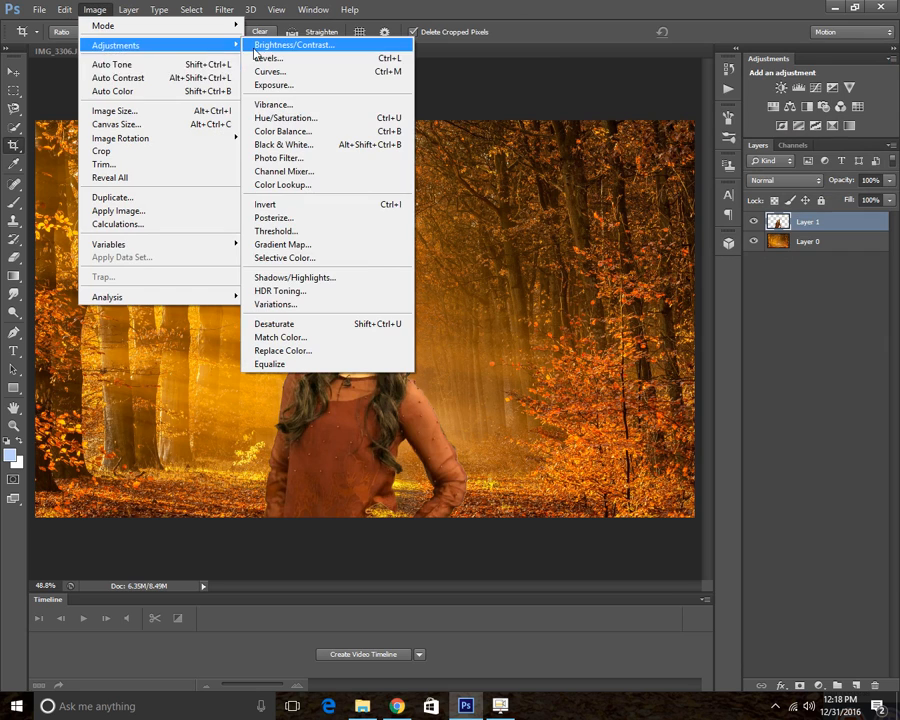
{"action": "left_click", "coordinate": [292, 44]}
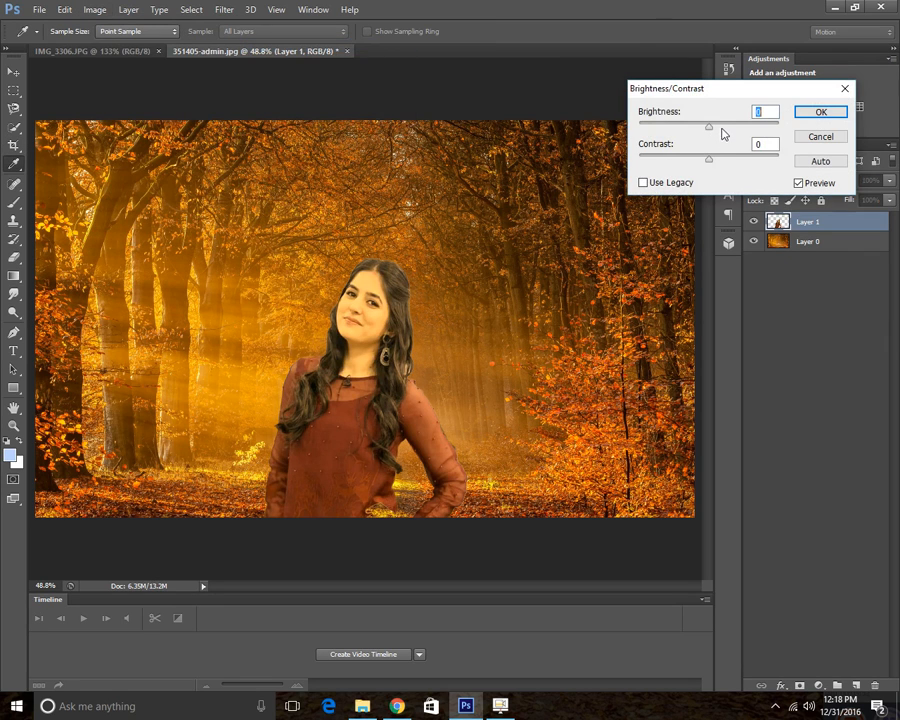
{"action": "left_click_drag", "start_coordinate": [708, 132], "coordinate": [718, 132]}
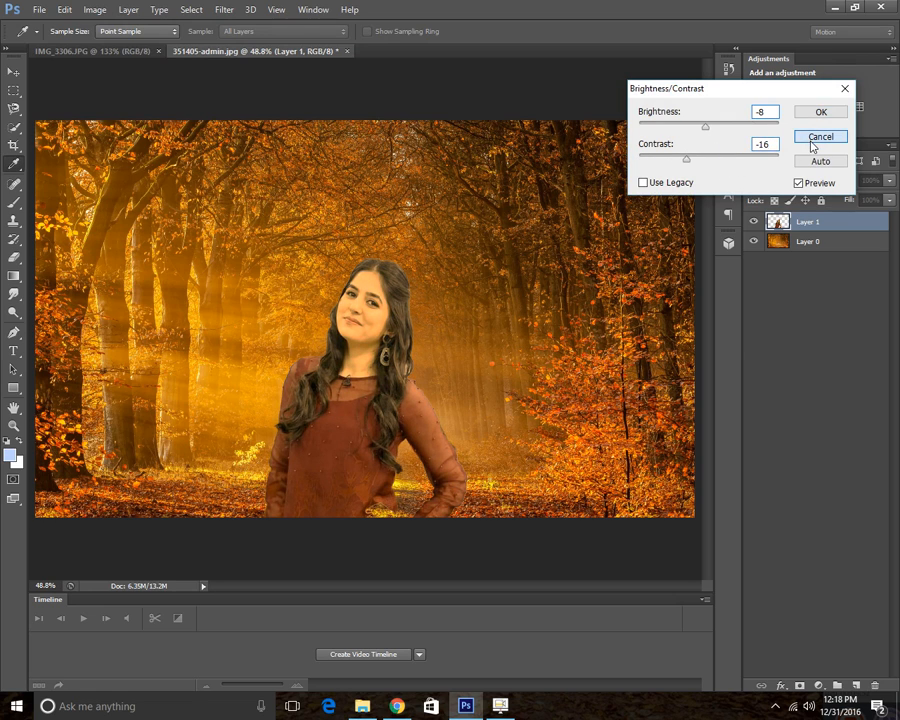
{"action": "left_click", "coordinate": [820, 136]}
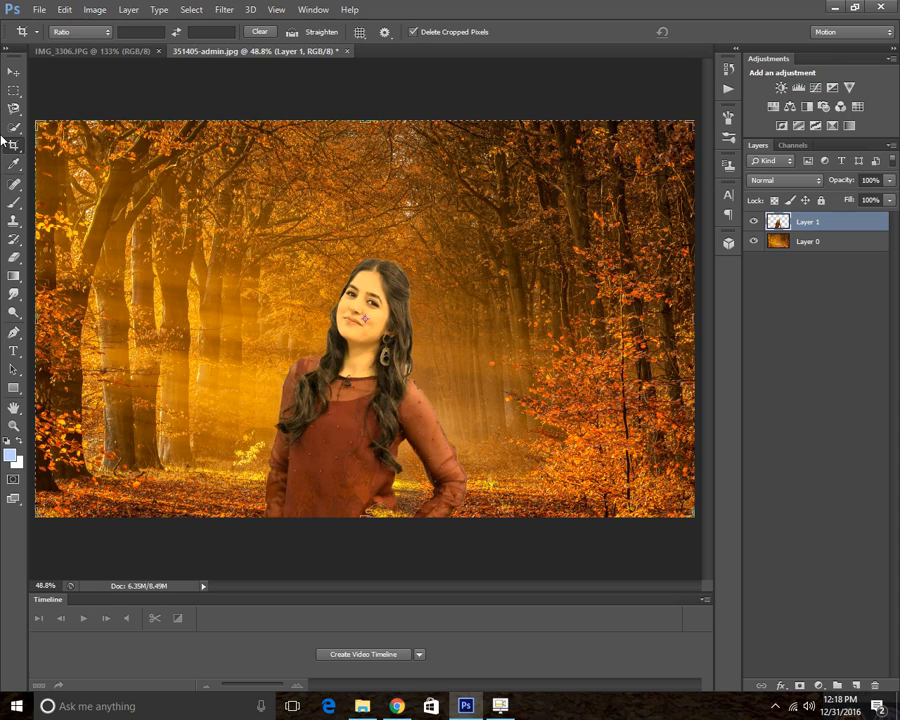